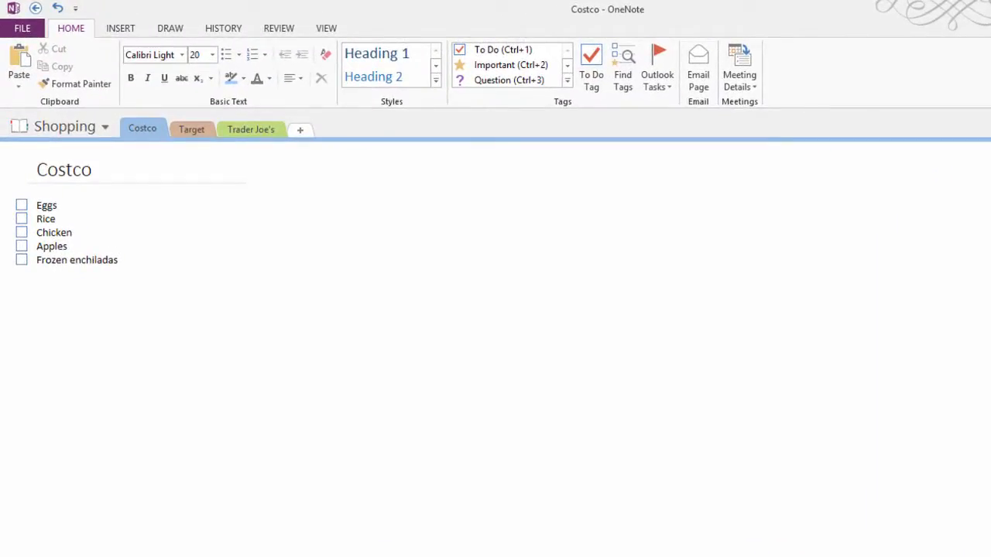
Open the Shopping notebook's information view from the Costco list page.
click(89, 169)
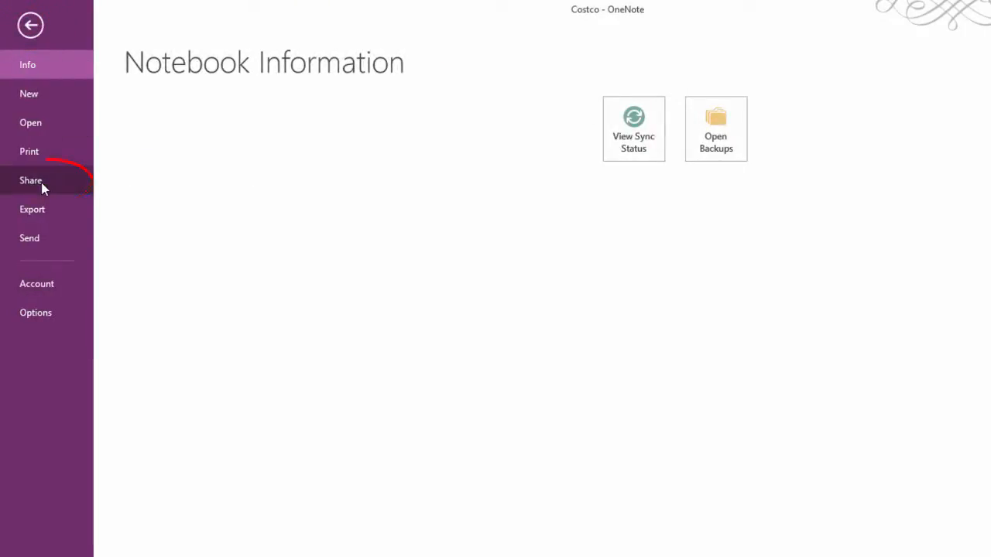
click(31, 180)
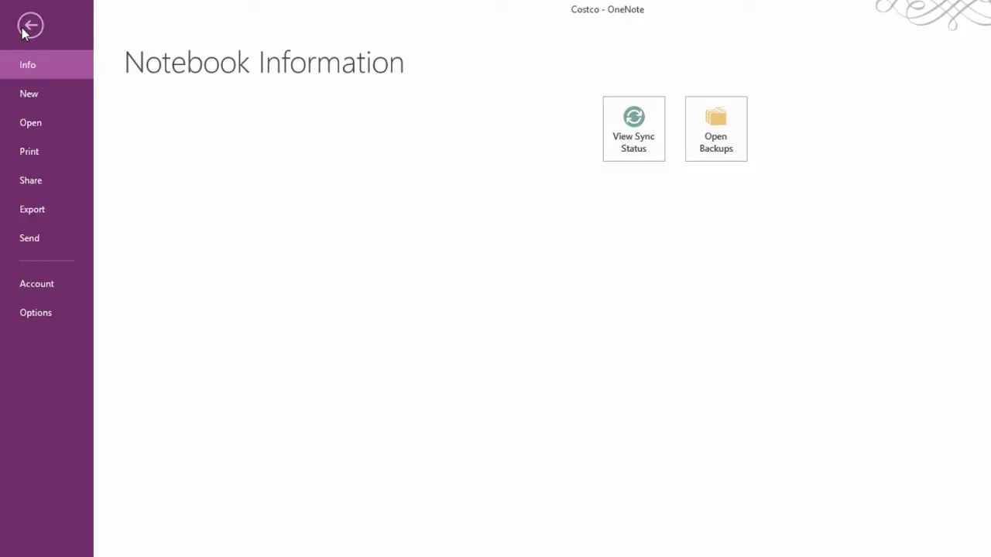
Return to the Costco page showing Eggs, Apples and Frozen enchiladas checked off.
click(31, 25)
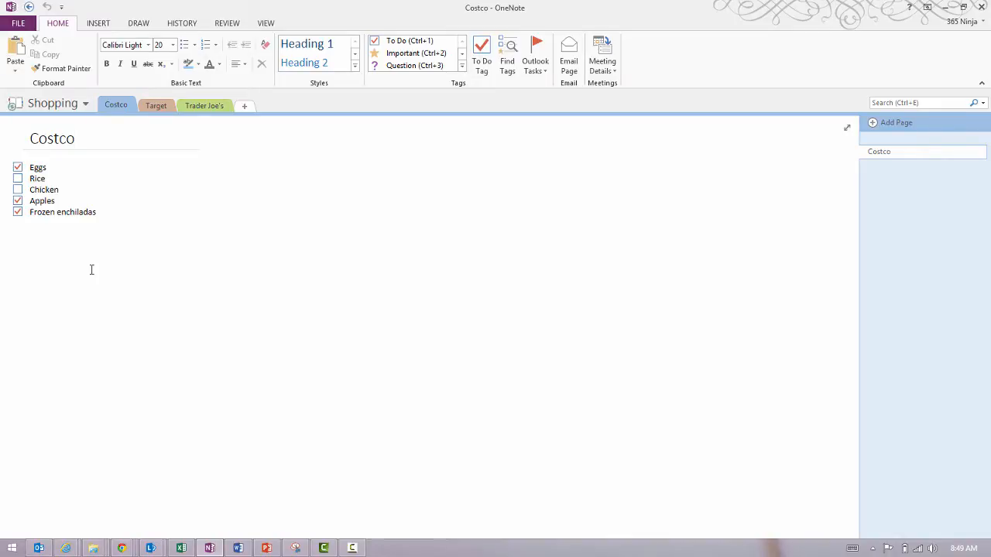
click(53, 138)
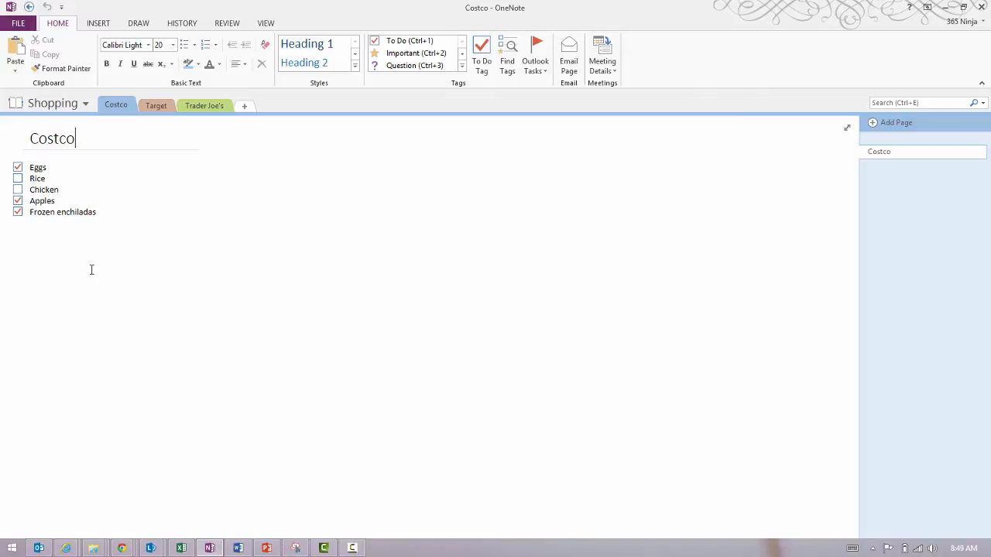